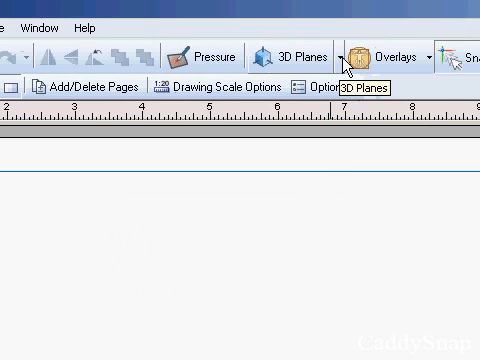
Step: Turn on the isometric 3D plane grid from the 3D Planes options
click(346, 56)
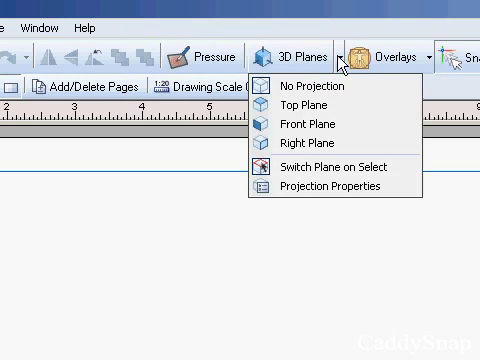
click(306, 114)
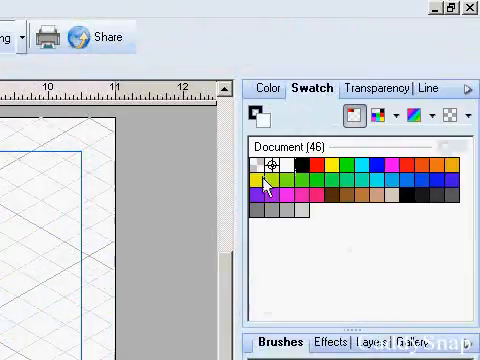
Step: Fill the box faces with yellow and resize the side panel to fit the top face
click(268, 178)
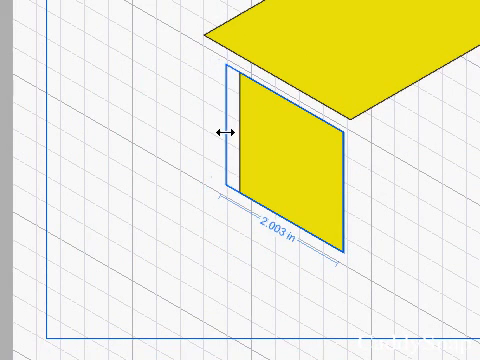
drag(228, 131, 205, 122)
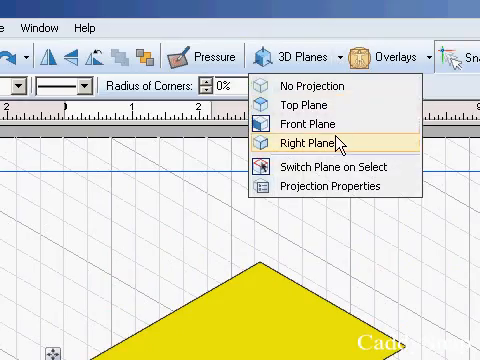
Step: Switch the drawing plane to the Right Plane for the box's right face
click(306, 146)
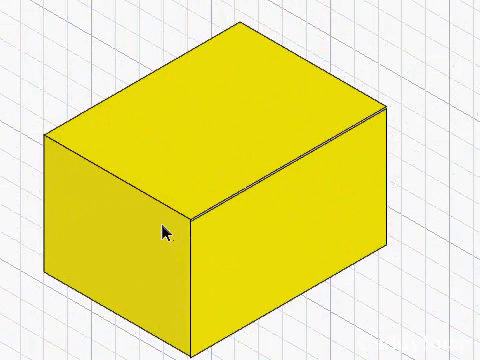
Step: Select the box's top face and enable Switch Plane on Select
click(170, 230)
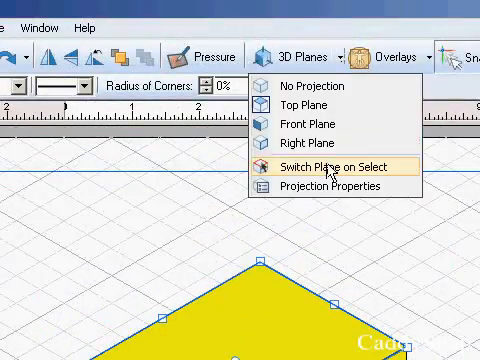
click(324, 168)
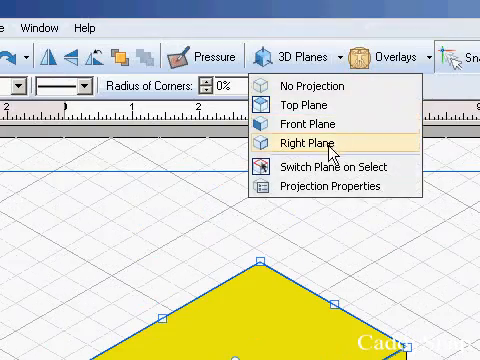
click(329, 186)
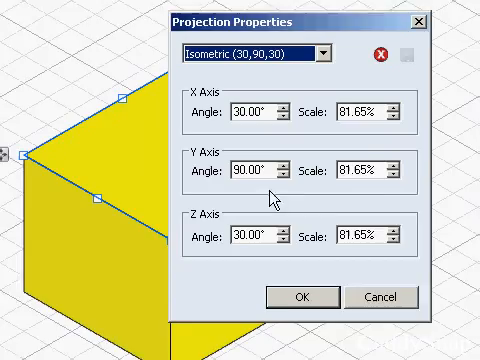
click(298, 297)
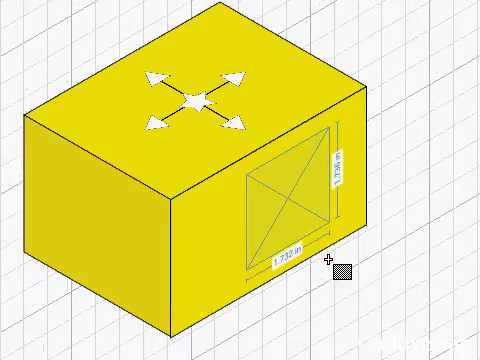
Step: Place a new shape on the yellow box's right face
click(290, 200)
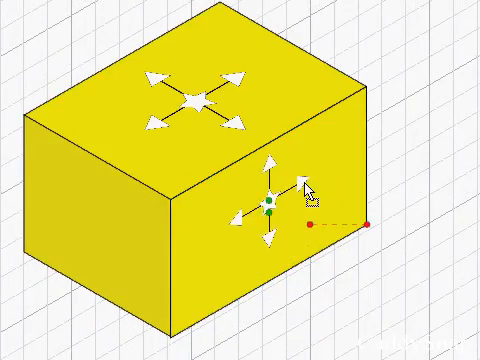